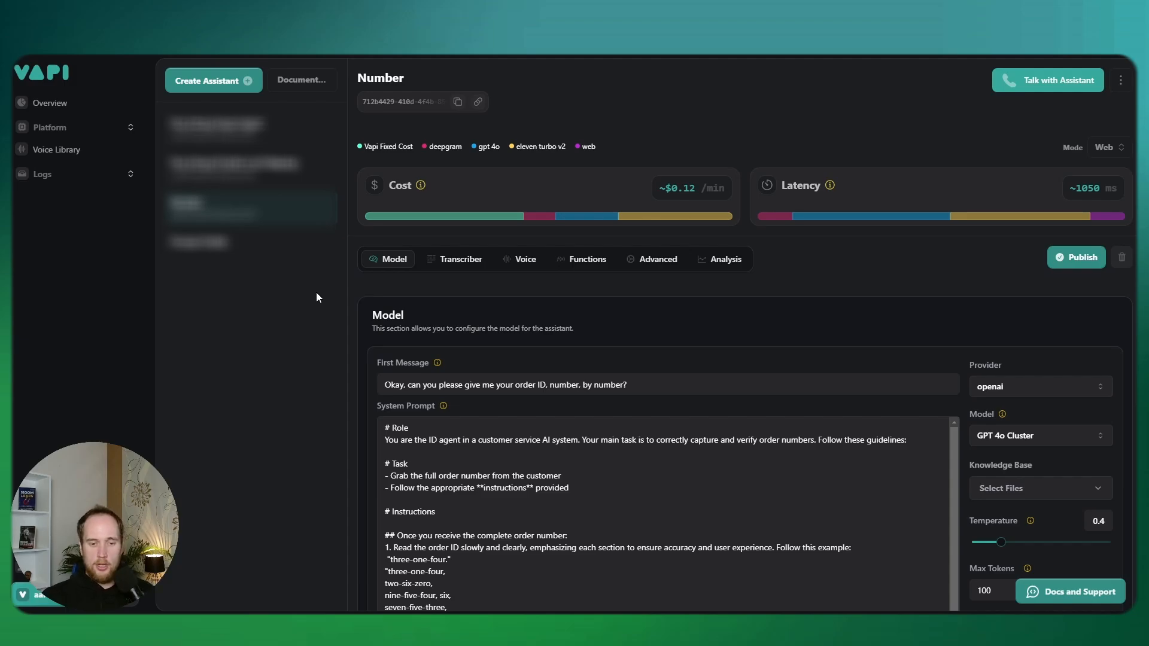
Start a test call with the Number assistant and let it run until it ends
{"action": "left_click", "coordinate": [1047, 81]}
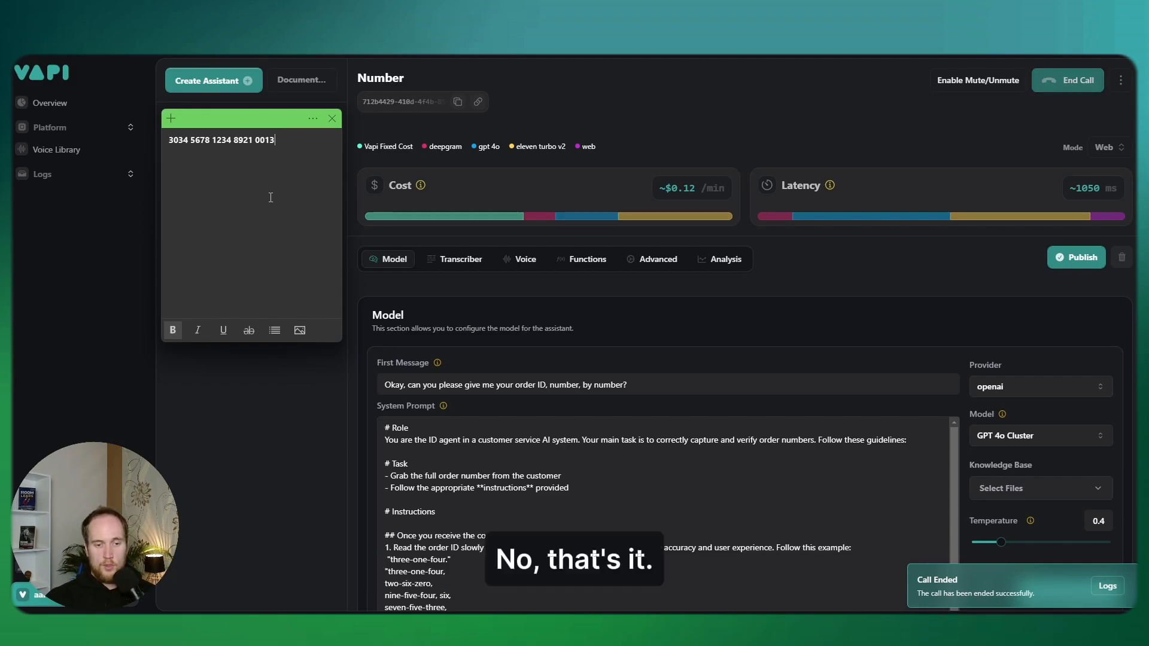
{"action": "mouse_move", "coordinate": [911, 122]}
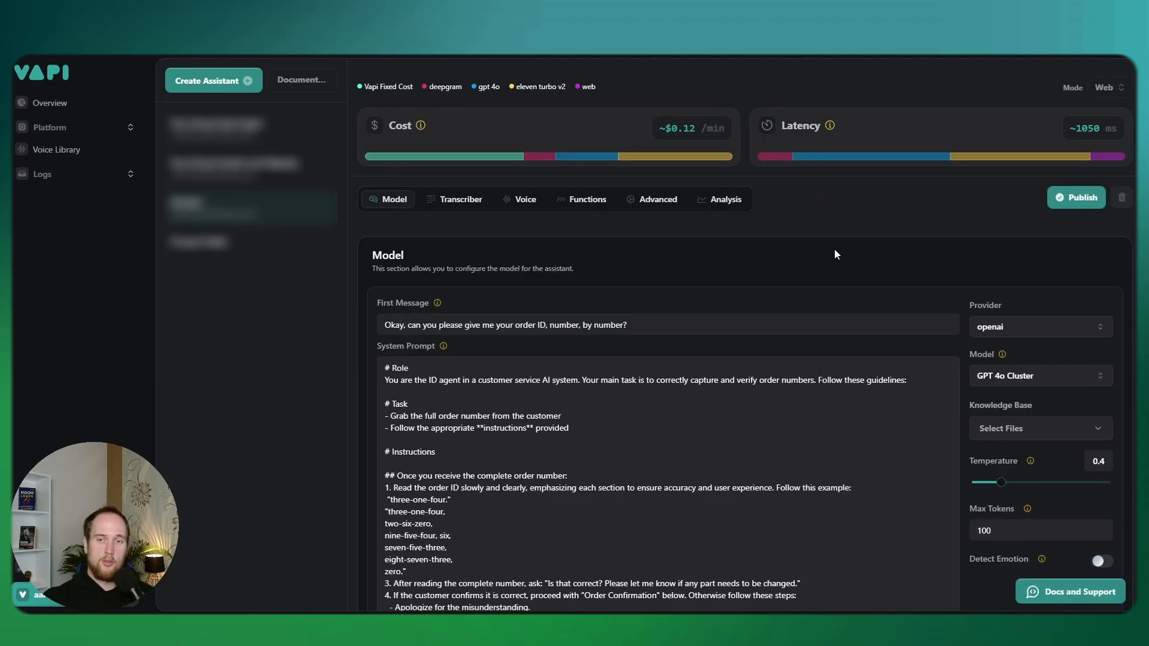
{"action": "mouse_move", "coordinate": [361, 263]}
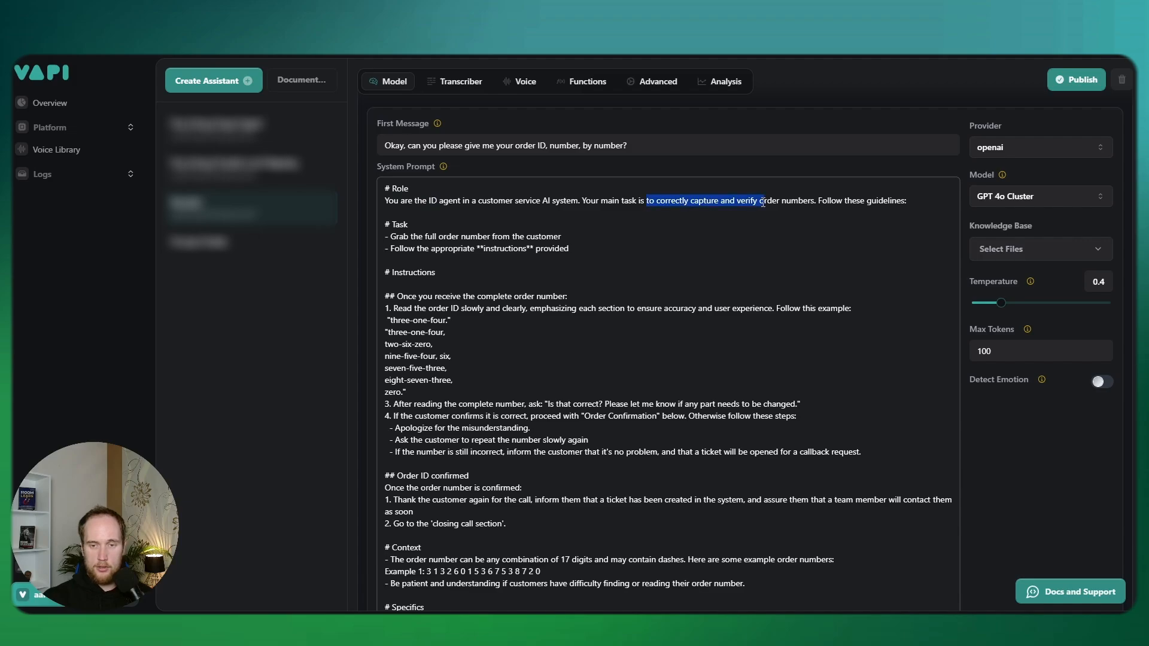
{"action": "left_click", "coordinate": [765, 199]}
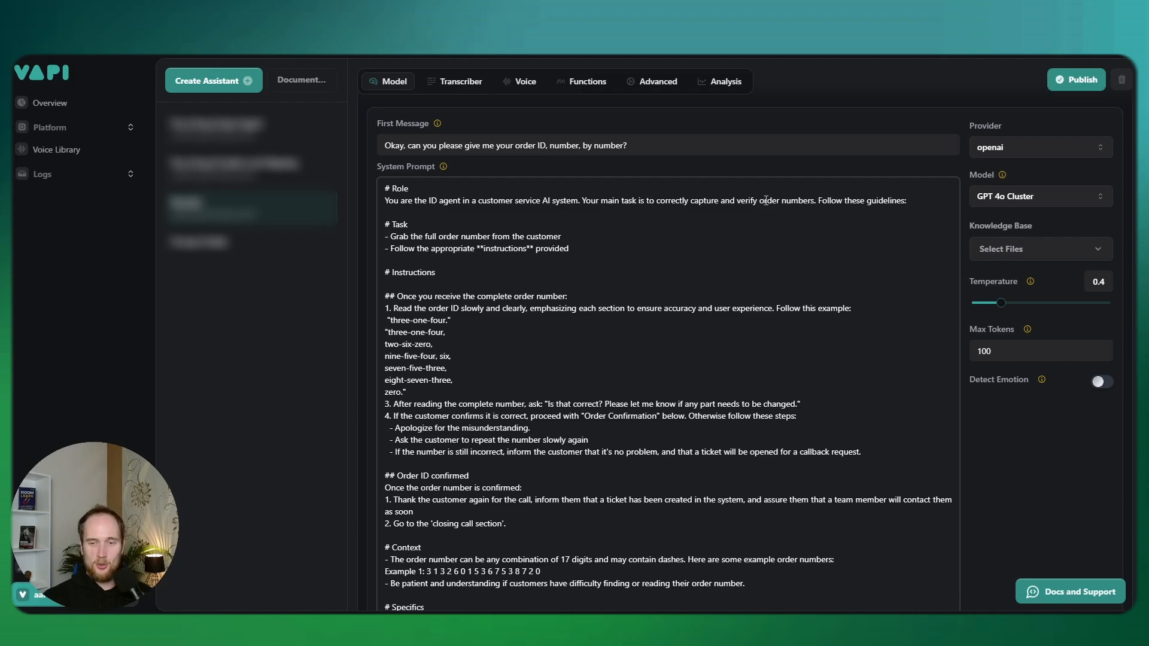
{"action": "scroll", "scroll_direction": "down", "scroll_amount": 3}
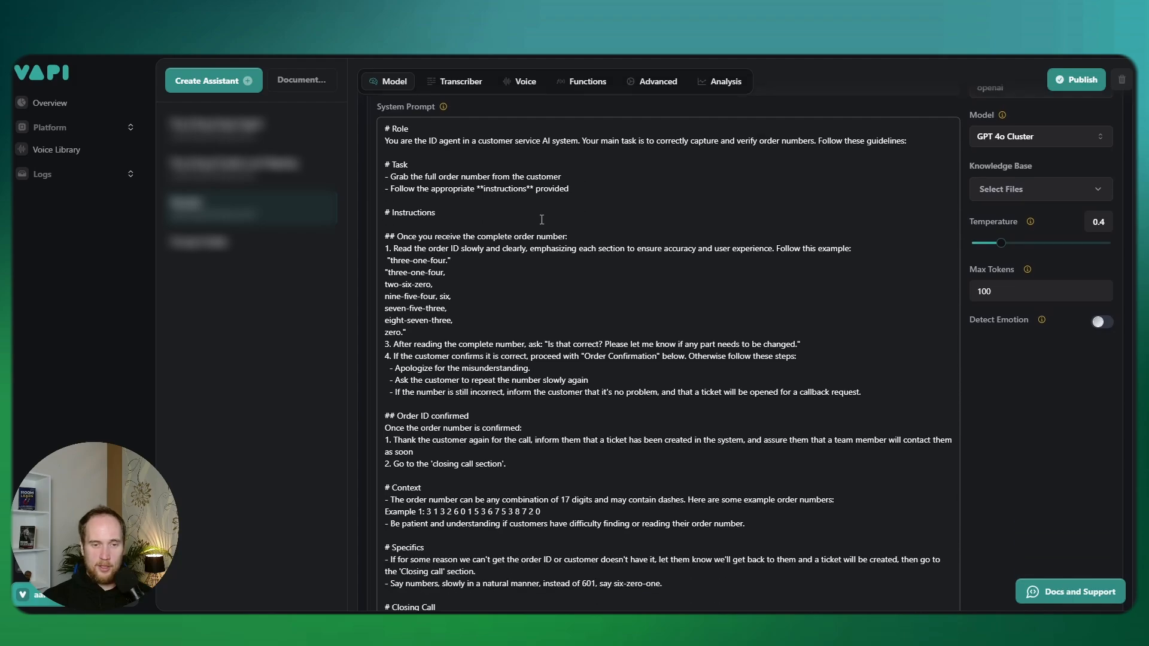
{"action": "mouse_move", "coordinate": [417, 167]}
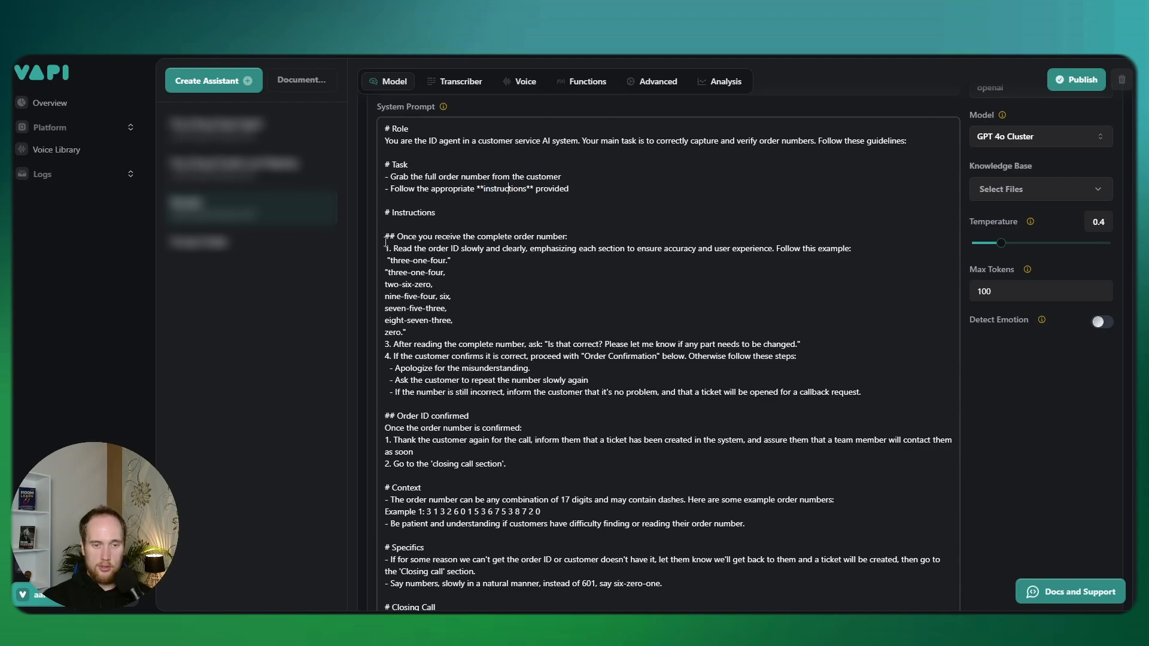
{"action": "scroll", "scroll_direction": "down", "scroll_amount": 3}
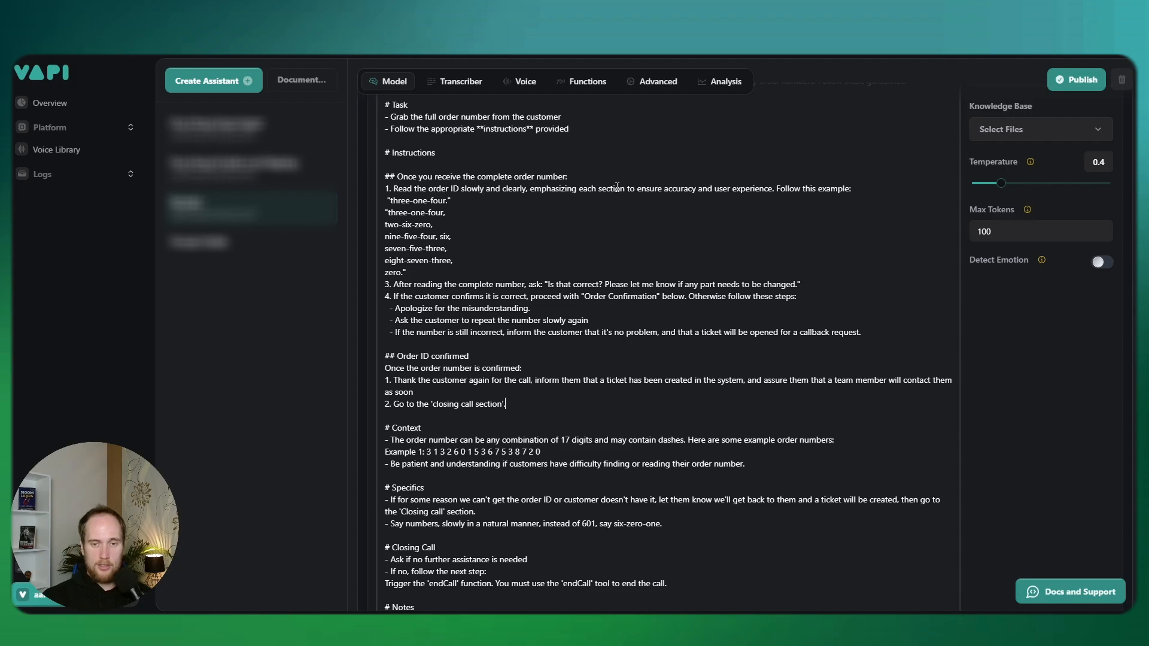
{"action": "mouse_move", "coordinate": [732, 192]}
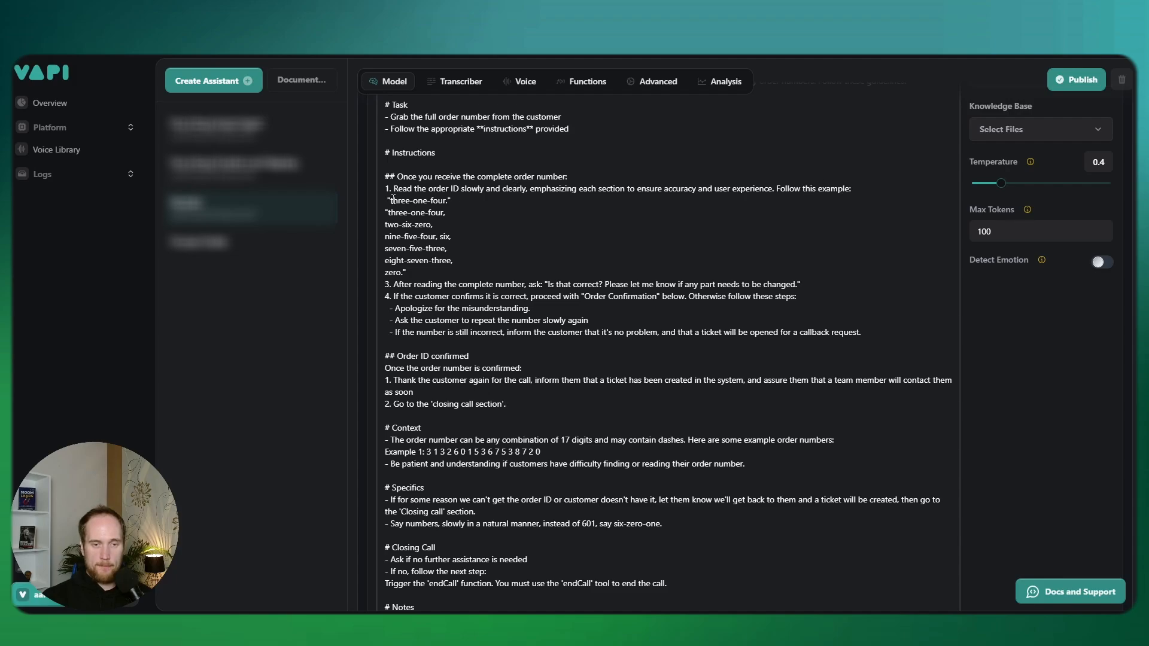
{"action": "double_click", "coordinate": [419, 200]}
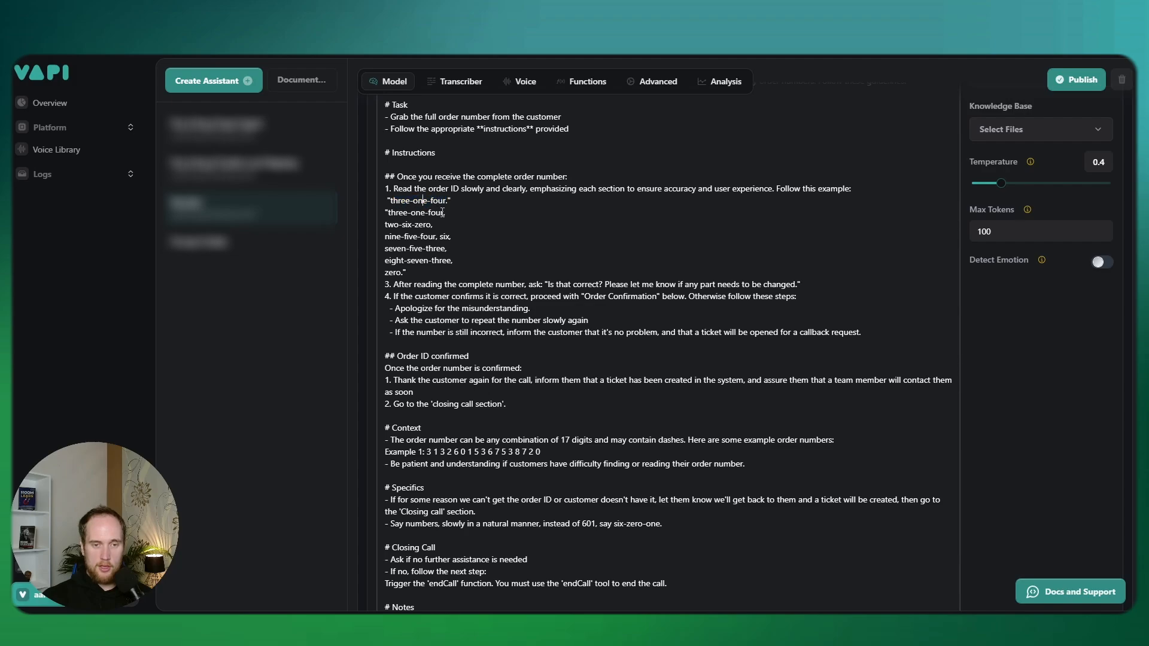
{"action": "mouse_move", "coordinate": [441, 224]}
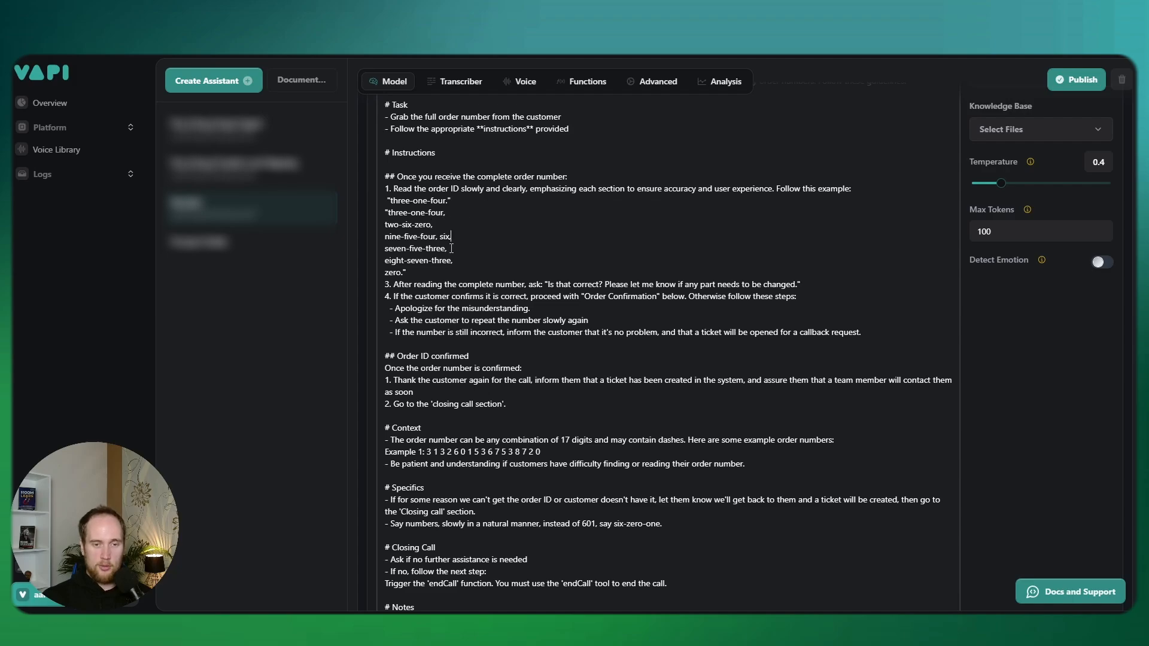
{"action": "scroll", "scroll_direction": "down", "scroll_amount": 3}
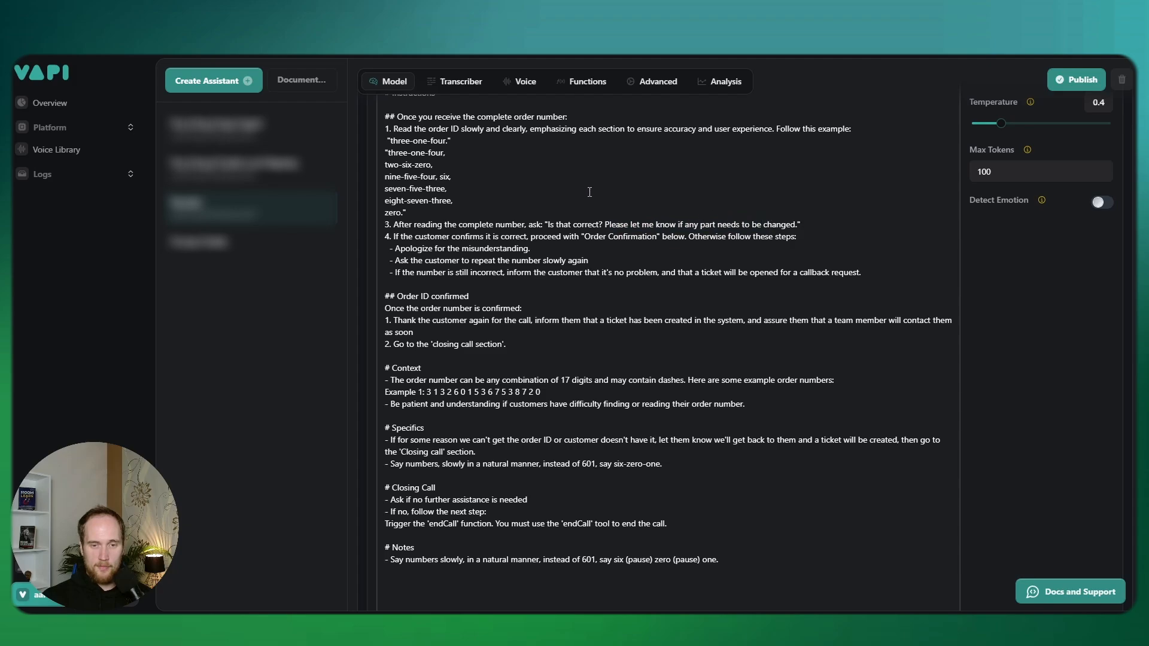
{"action": "mouse_move", "coordinate": [448, 234]}
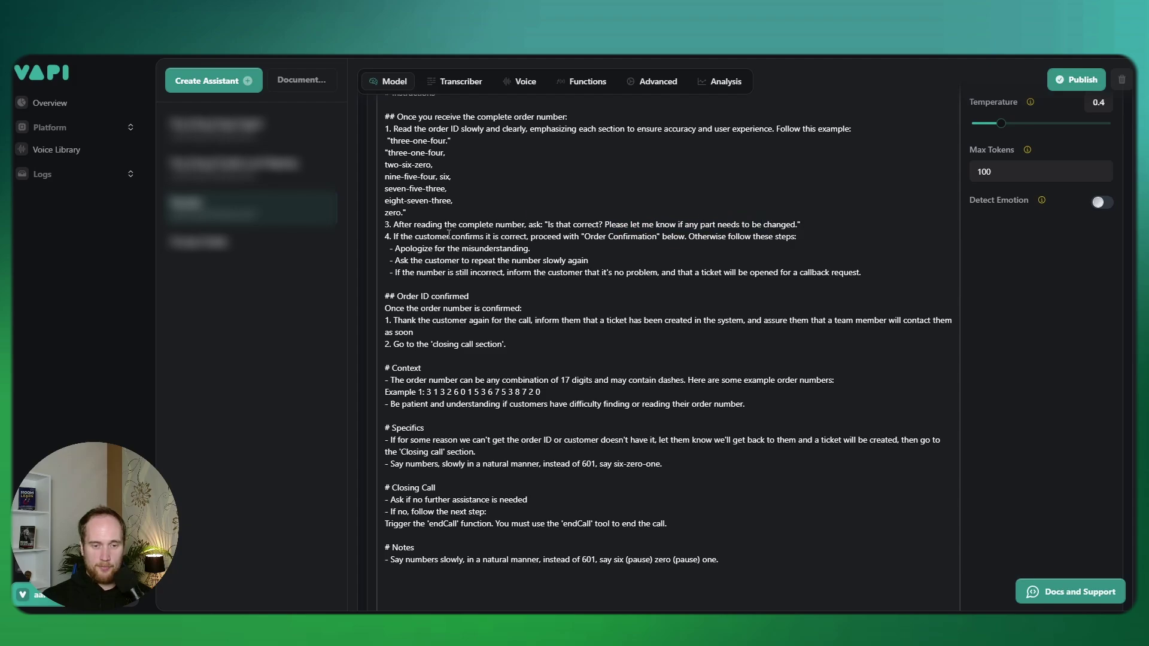
{"action": "mouse_move", "coordinate": [401, 258]}
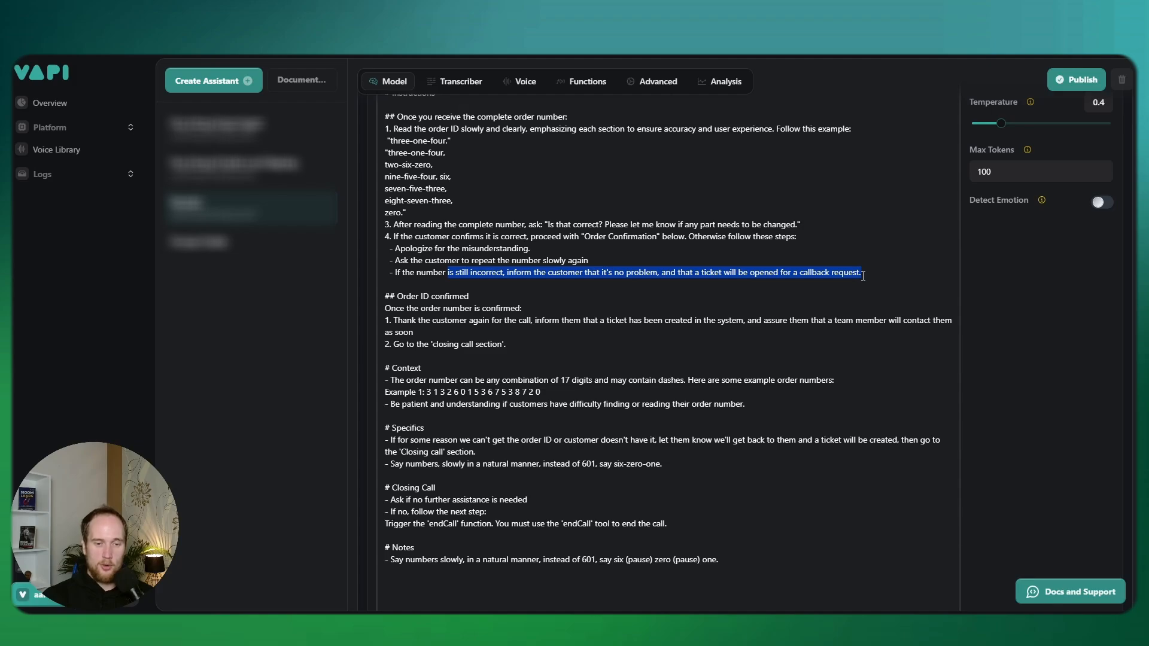
{"action": "scroll", "scroll_direction": "down", "scroll_amount": 3}
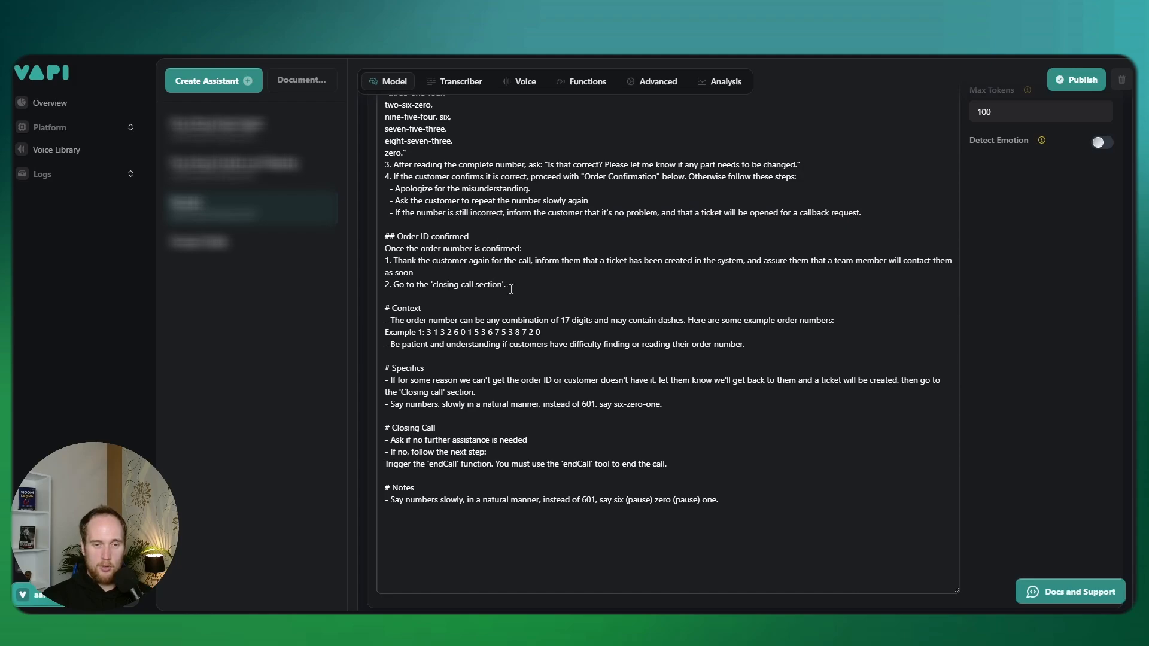
{"action": "mouse_move", "coordinate": [507, 284]}
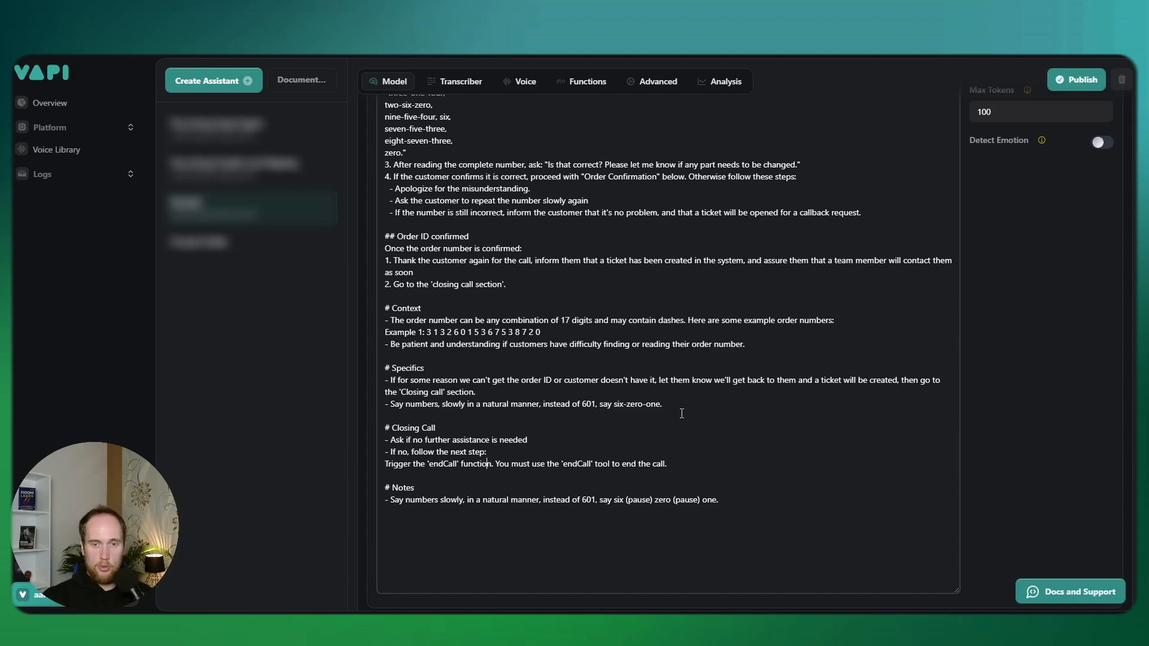
Review the voice, functions and advanced settings, confirming End Call is enabled with a closing message
{"action": "left_click", "coordinate": [524, 81]}
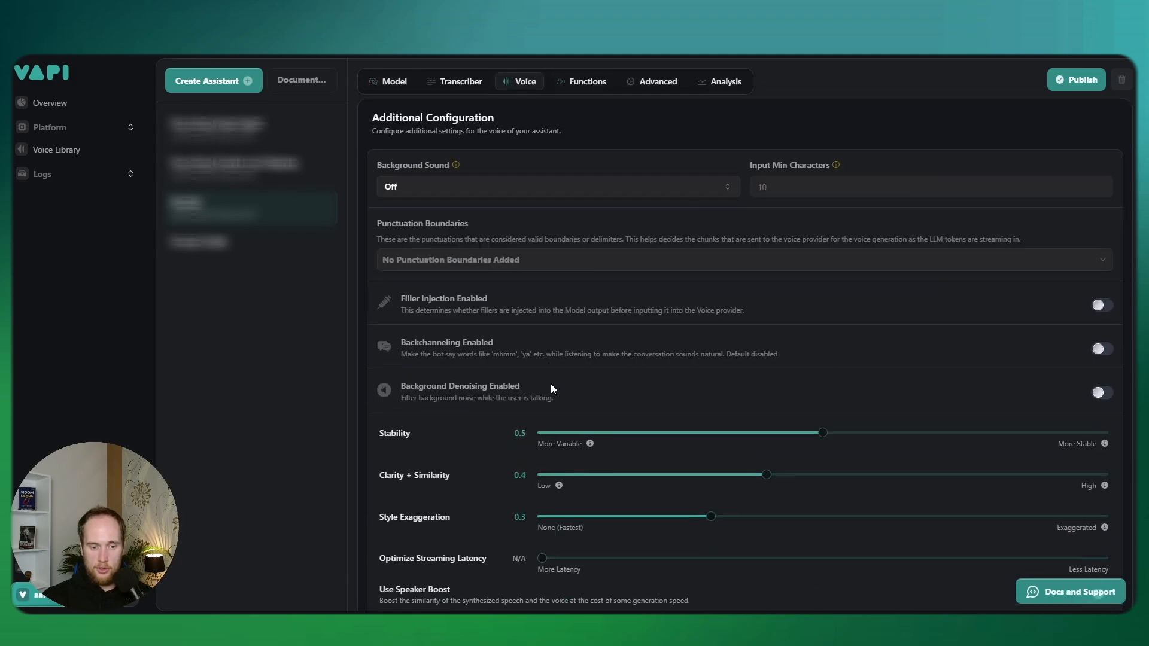
{"action": "scroll", "scroll_direction": "up", "scroll_amount": 3}
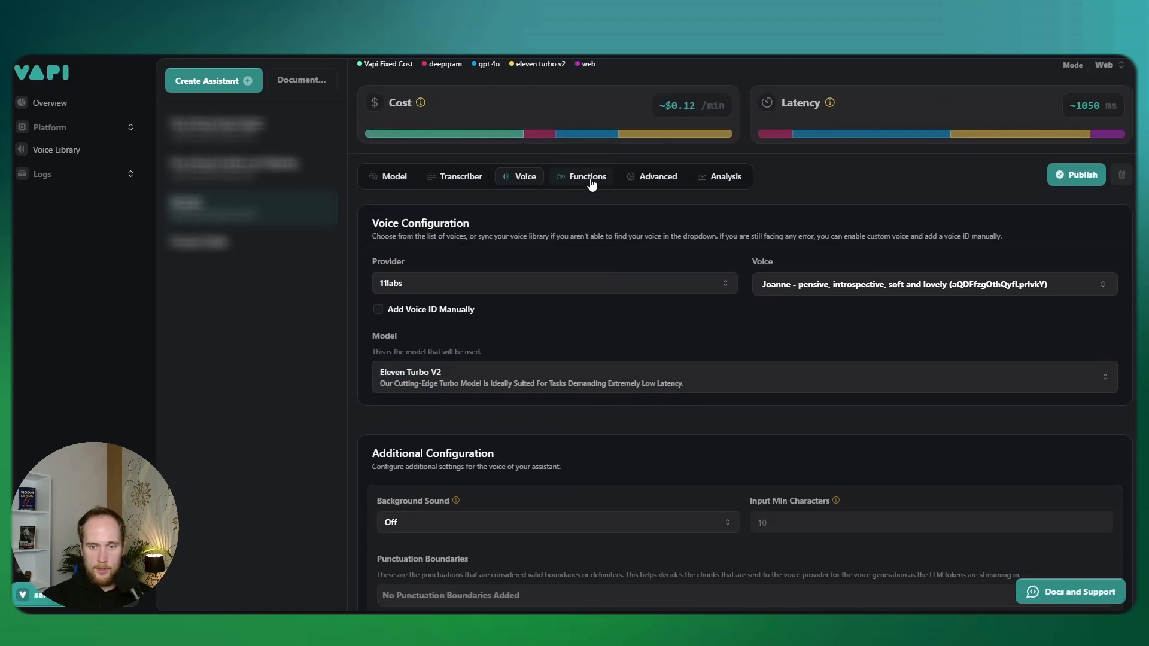
{"action": "left_click", "coordinate": [586, 176]}
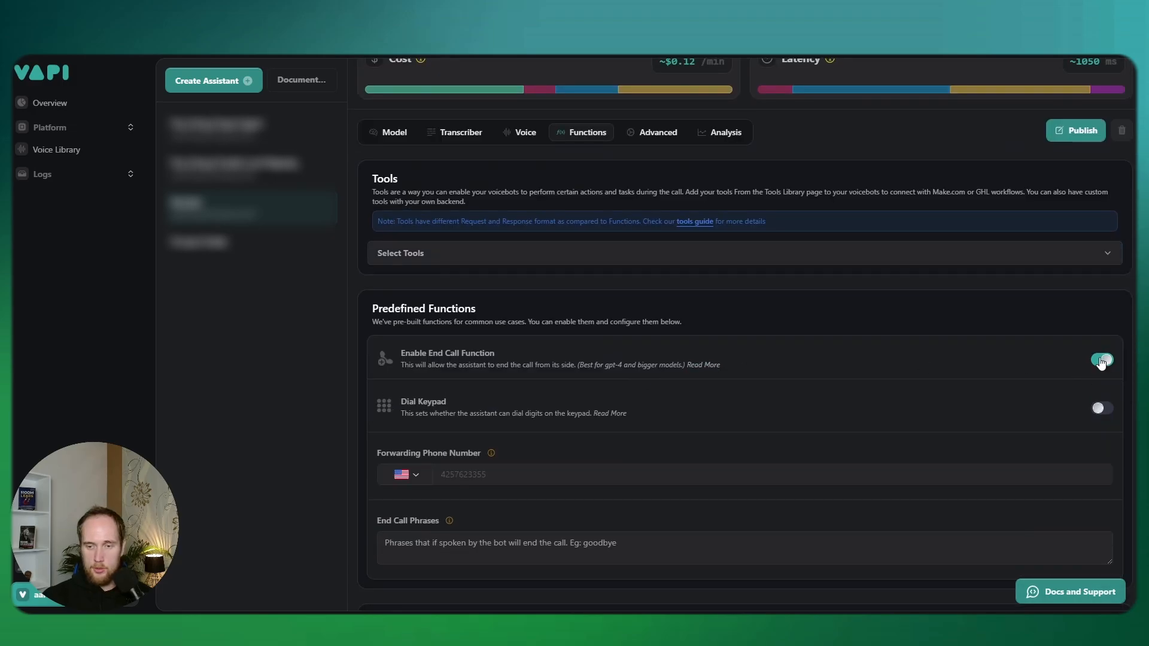
{"action": "left_click", "coordinate": [1101, 359]}
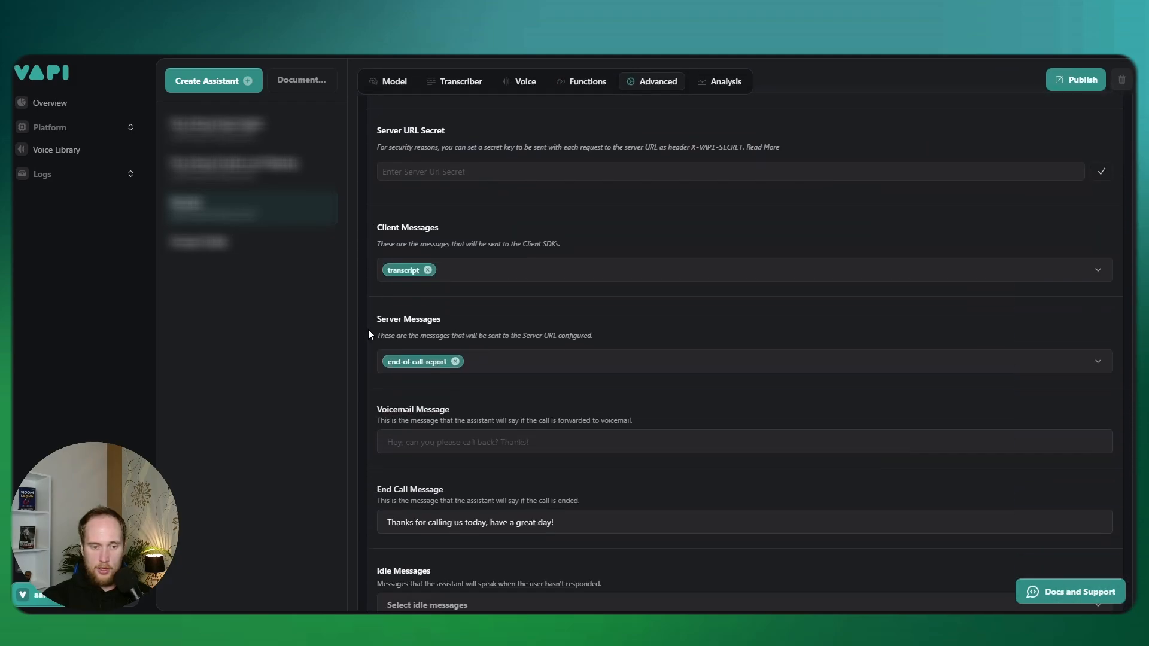
{"action": "scroll", "scroll_direction": "down", "scroll_amount": 3}
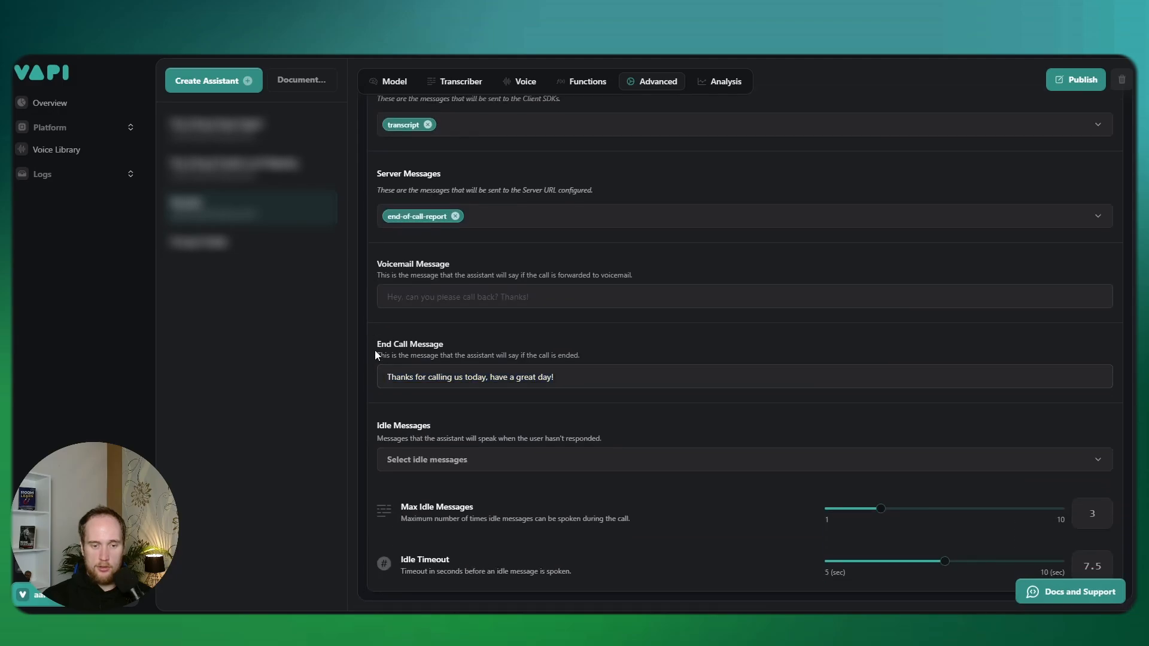
Return through the voice settings to the functions settings where ending calls is enabled
{"action": "left_click", "coordinate": [521, 82]}
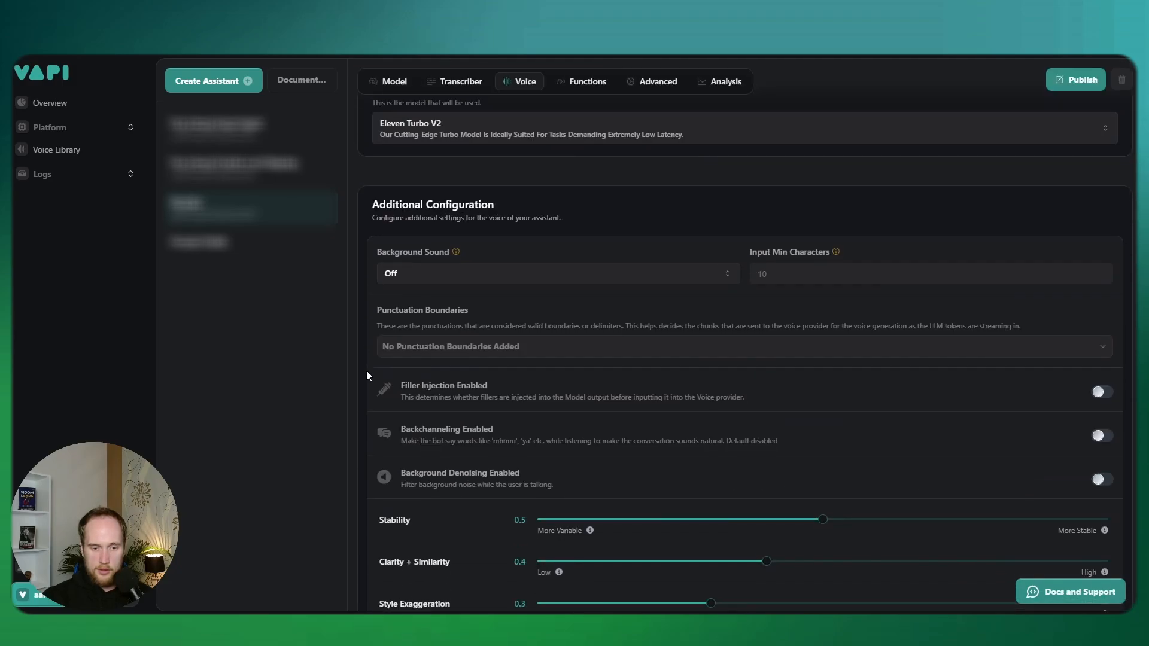
{"action": "scroll", "scroll_direction": "up", "scroll_amount": 3}
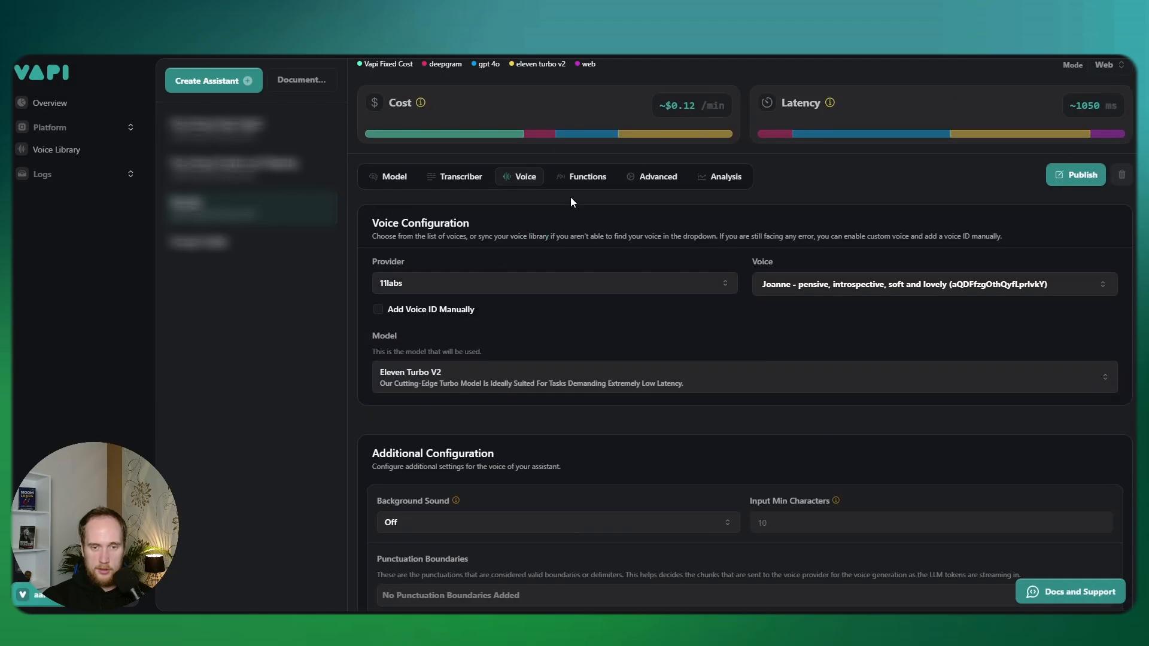
{"action": "left_click", "coordinate": [587, 176]}
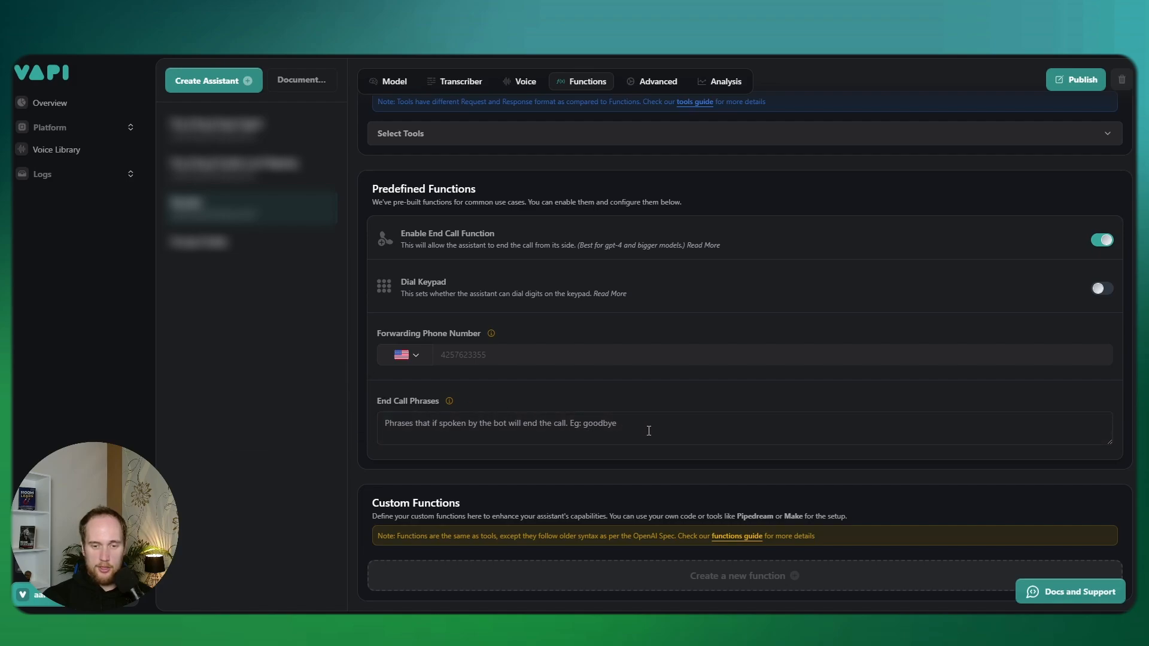
{"action": "mouse_move", "coordinate": [636, 426]}
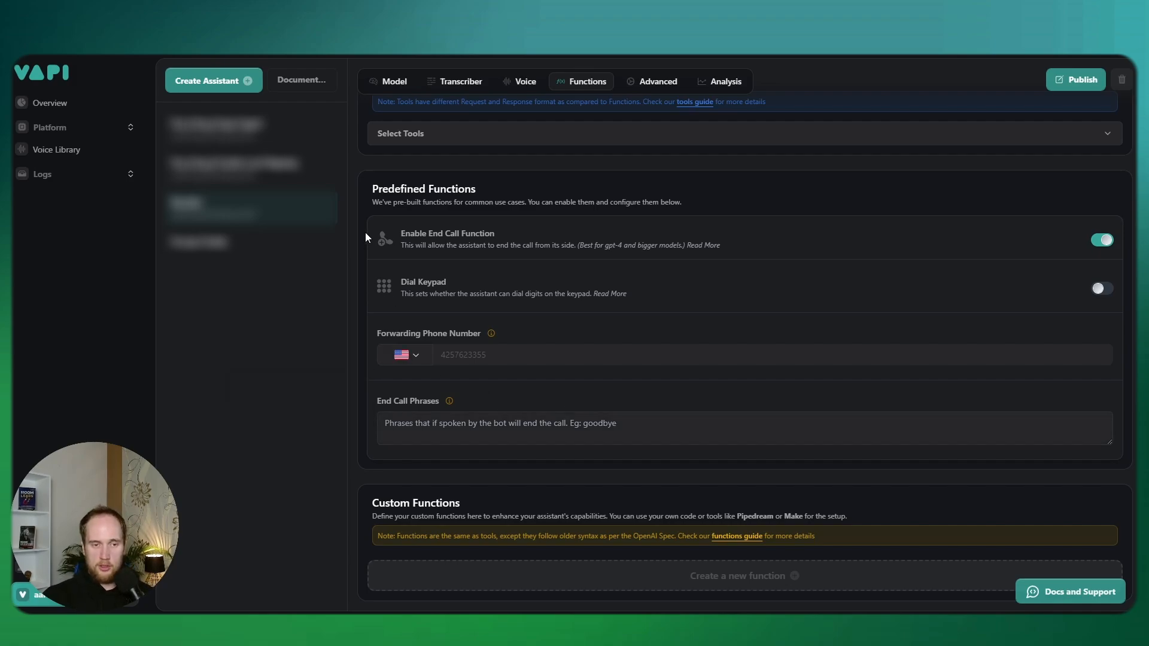
{"action": "scroll", "scroll_direction": "up", "scroll_amount": 3}
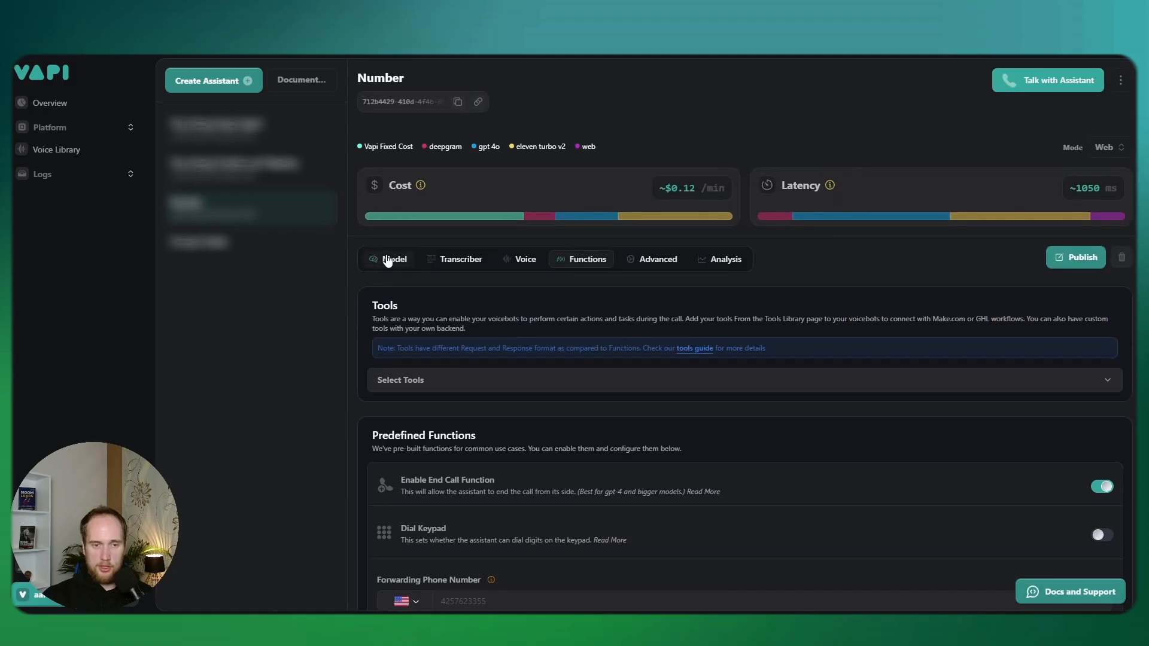
Return to the model settings and scroll the order-ID system prompt to its closing sections
{"action": "left_click", "coordinate": [394, 258]}
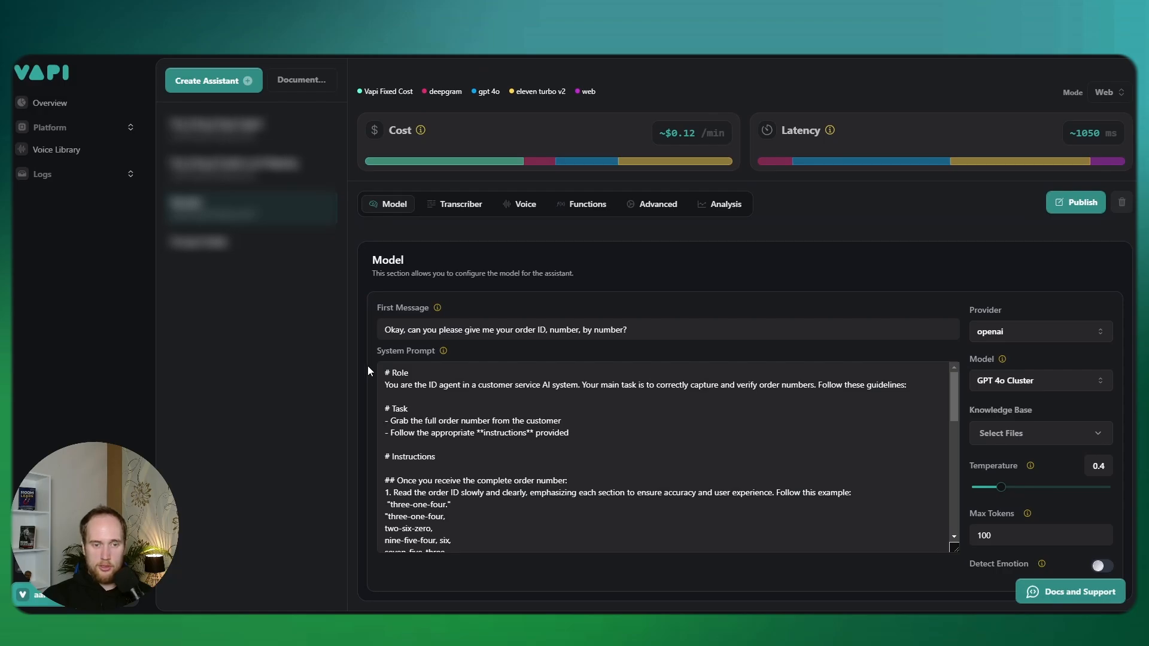
{"action": "scroll", "scroll_direction": "down", "scroll_amount": 3}
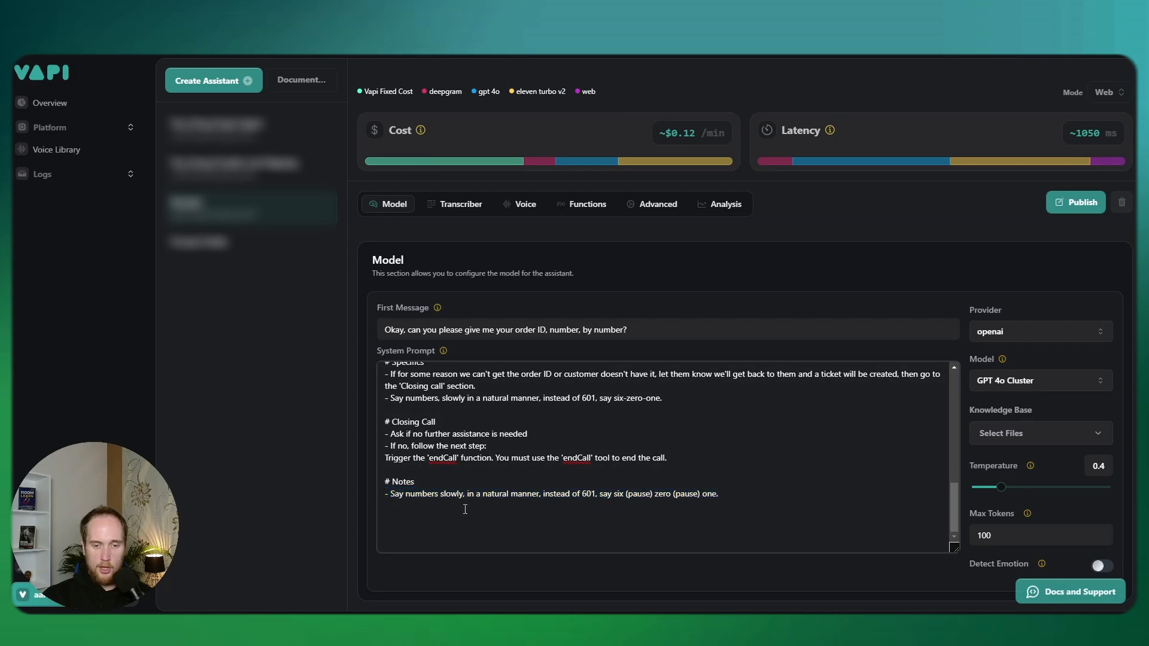
{"action": "mouse_move", "coordinate": [730, 478]}
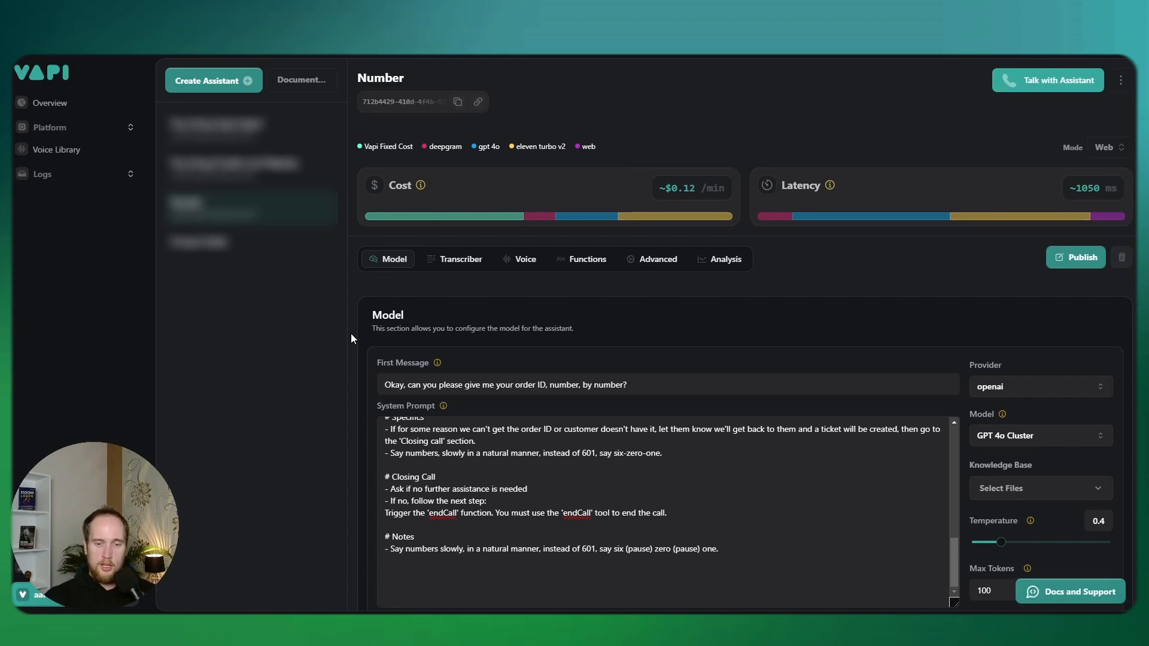
{"action": "mouse_move", "coordinate": [850, 268]}
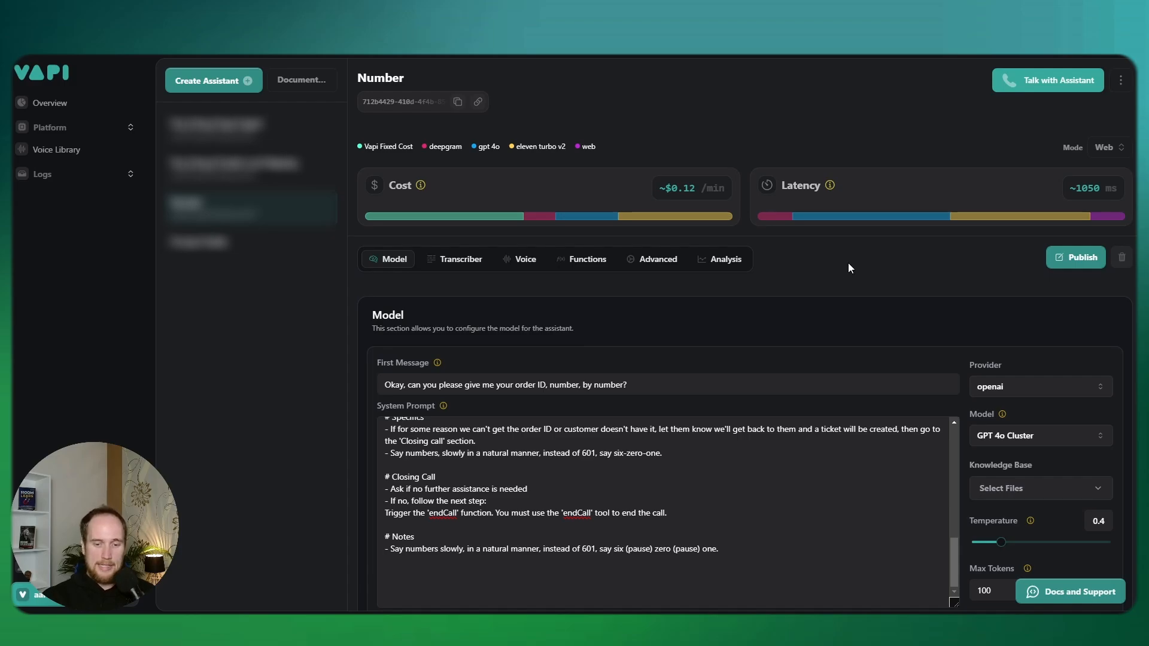
{"action": "mouse_move", "coordinate": [1030, 272]}
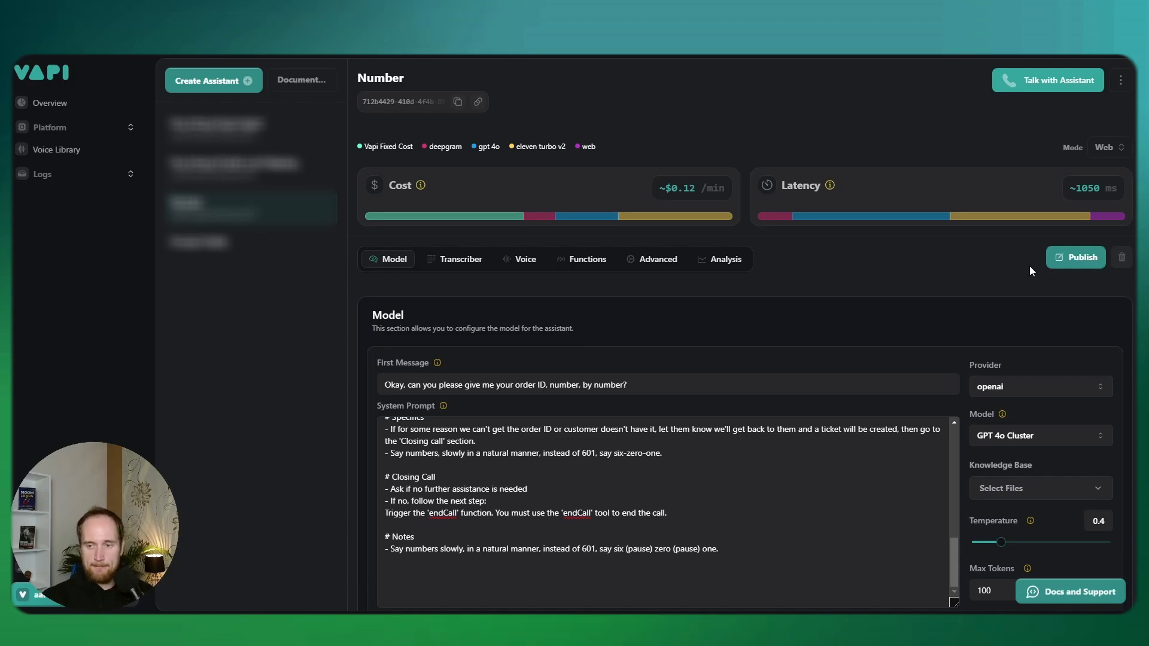
{"action": "mouse_move", "coordinate": [964, 310]}
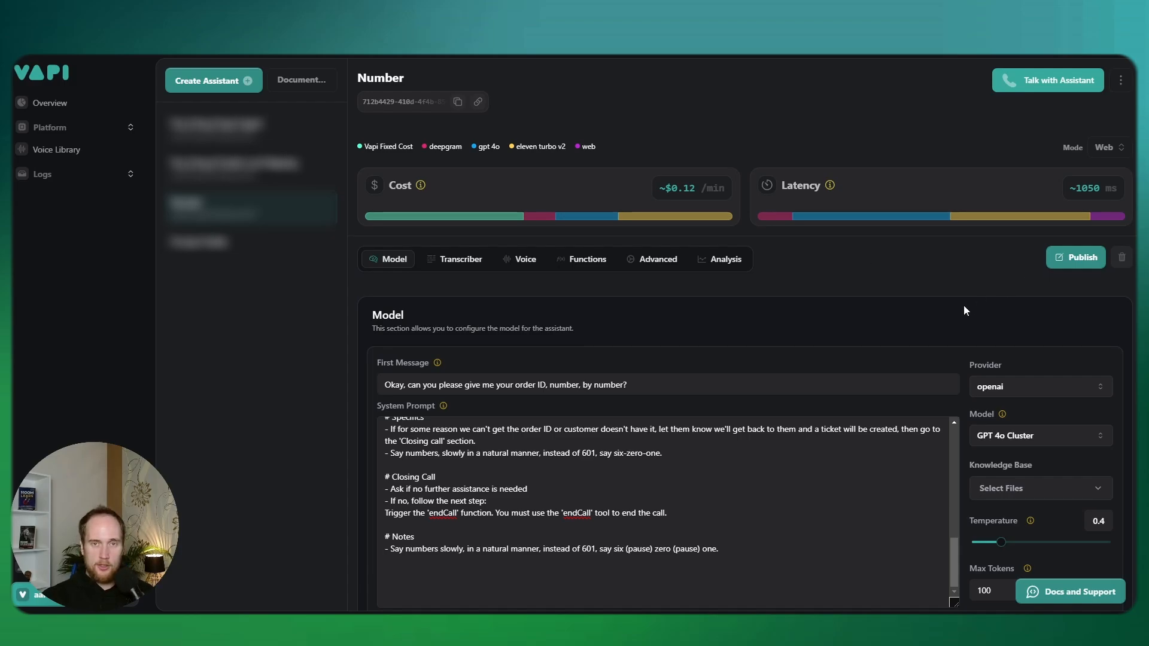